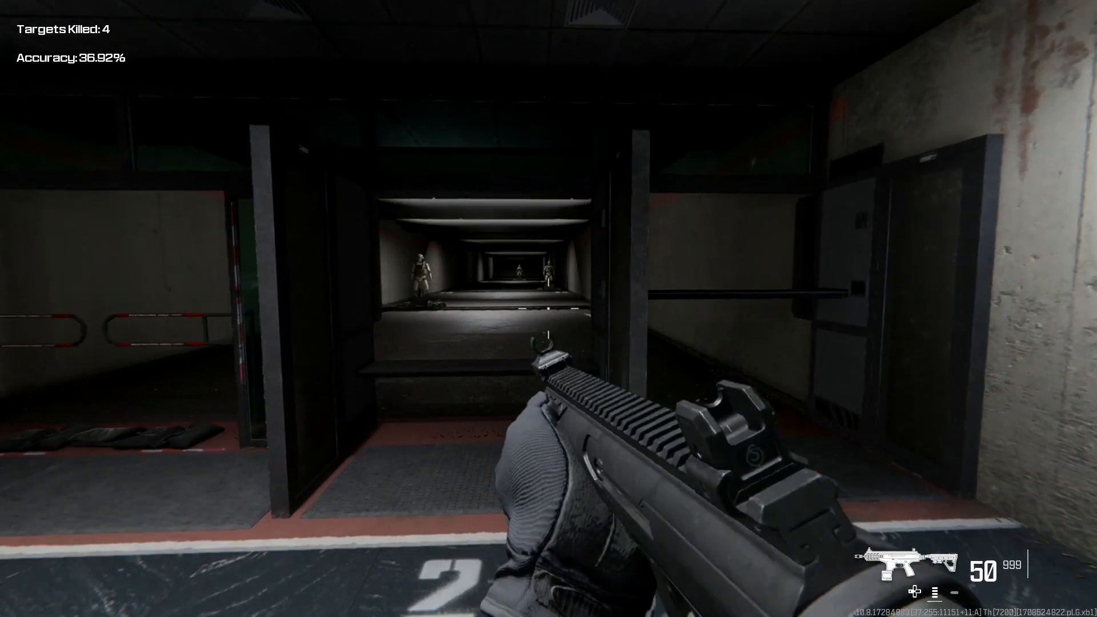
Shoot two more target dummies down range, bringing the firing-range kill count to 5.
left_click(548, 309)
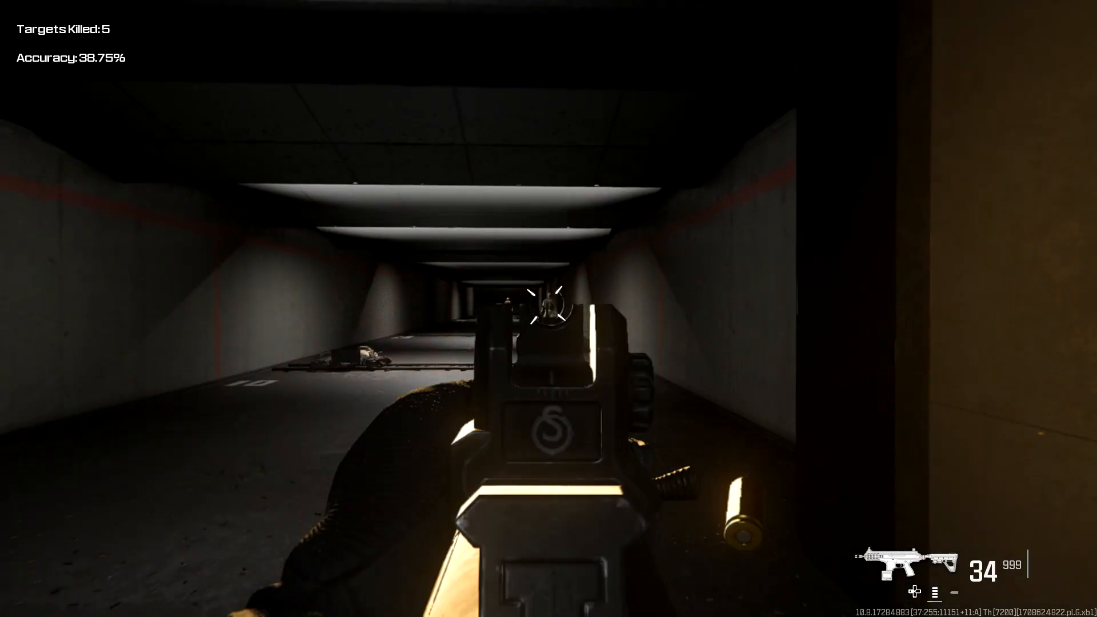
left_click(548, 308)
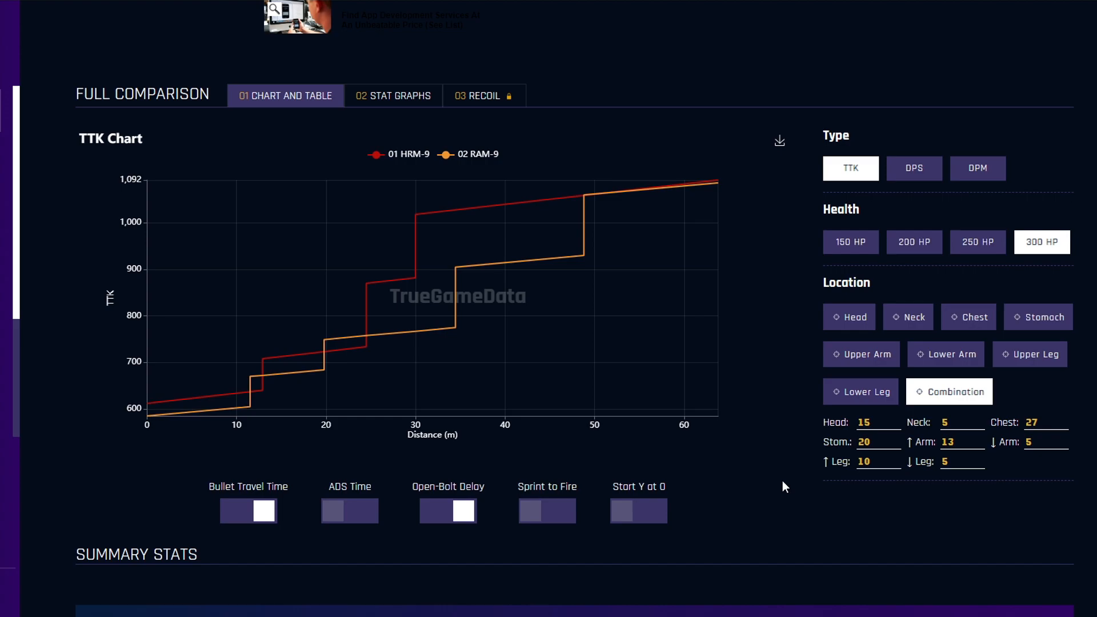
mouse_move(770, 437)
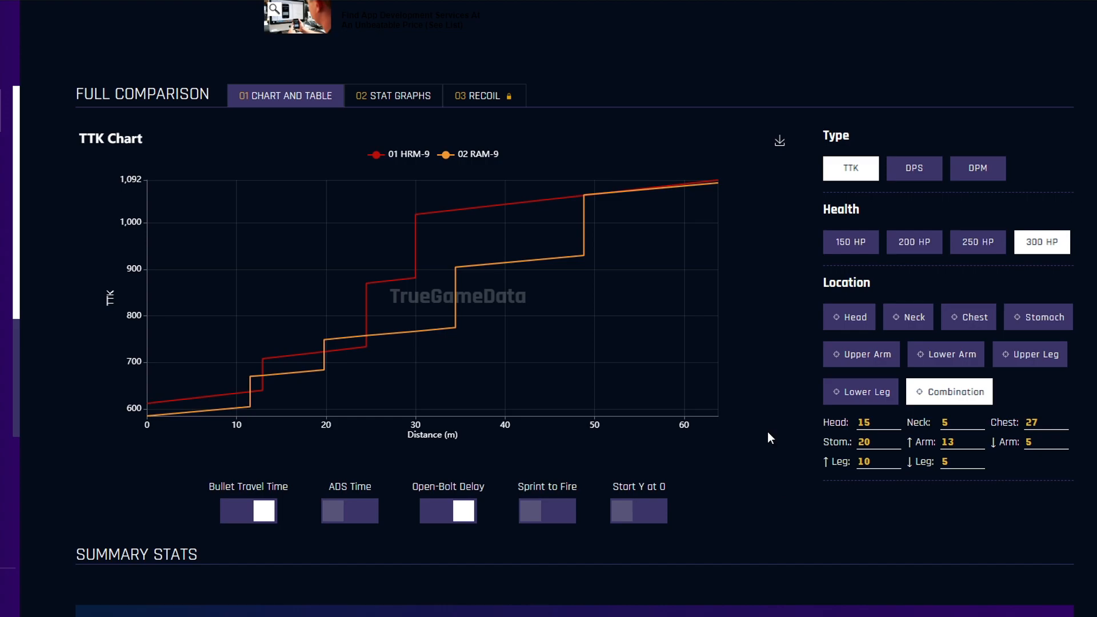
mouse_move(275, 458)
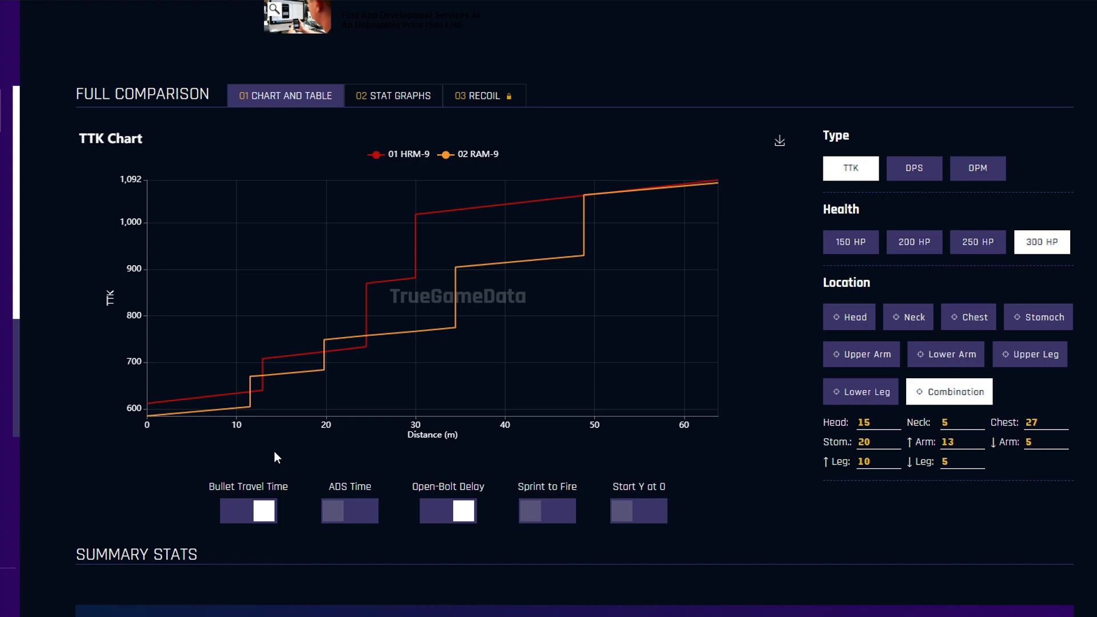
mouse_move(250, 409)
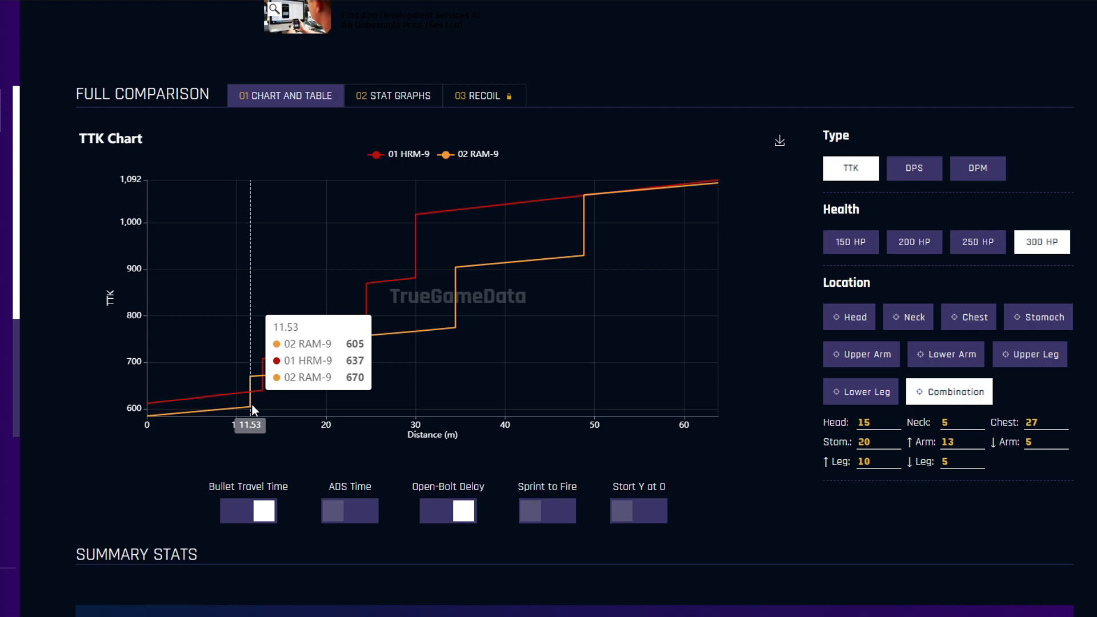
mouse_move(326, 373)
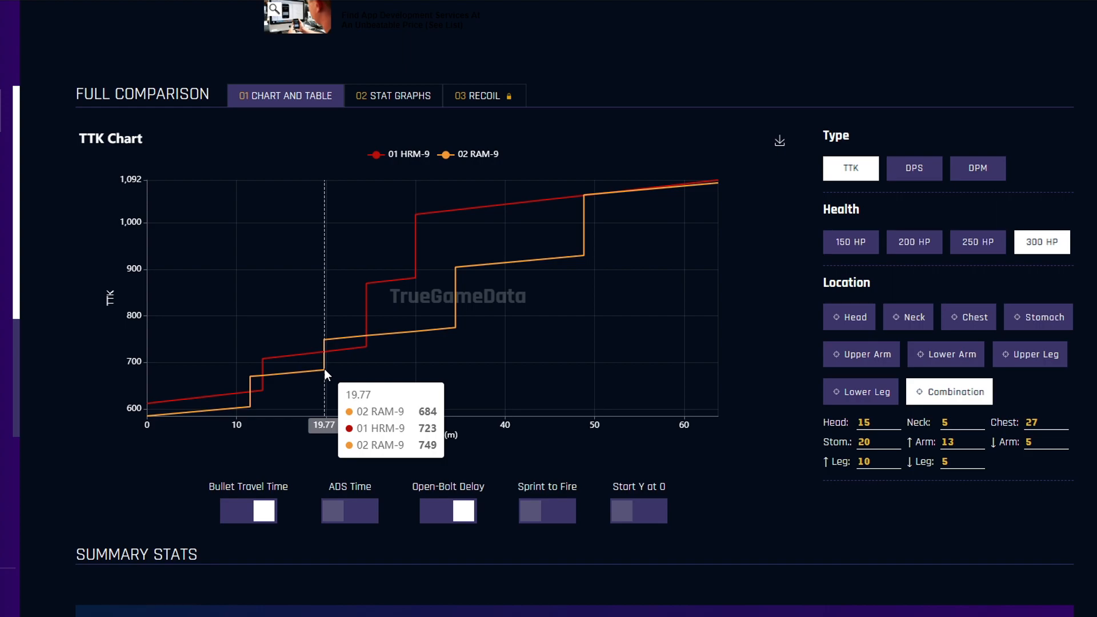
mouse_move(278, 463)
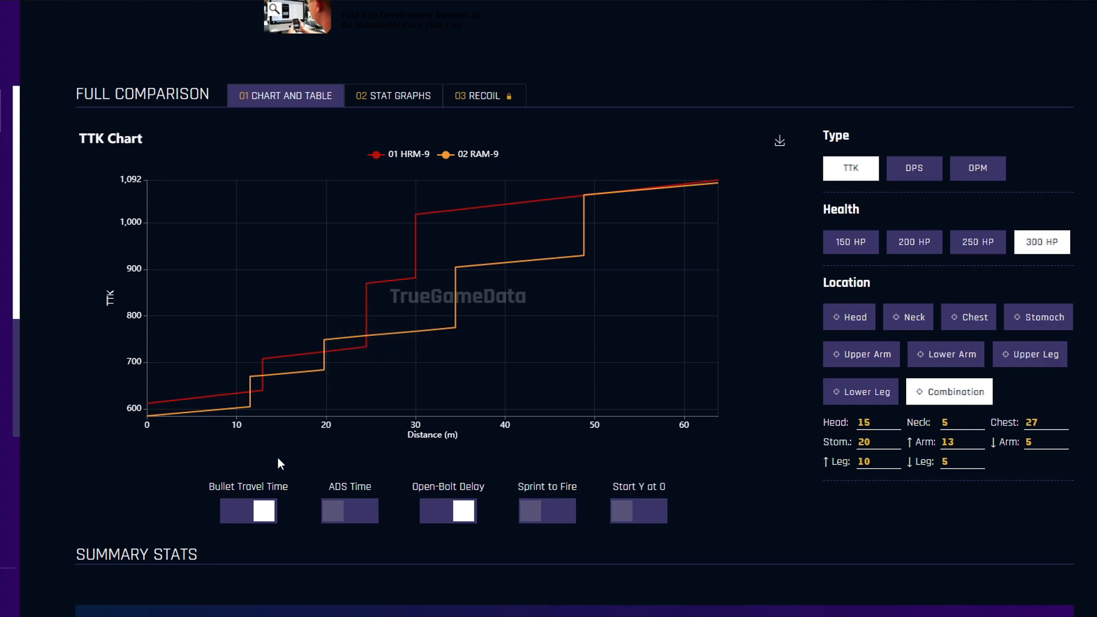
mouse_move(270, 437)
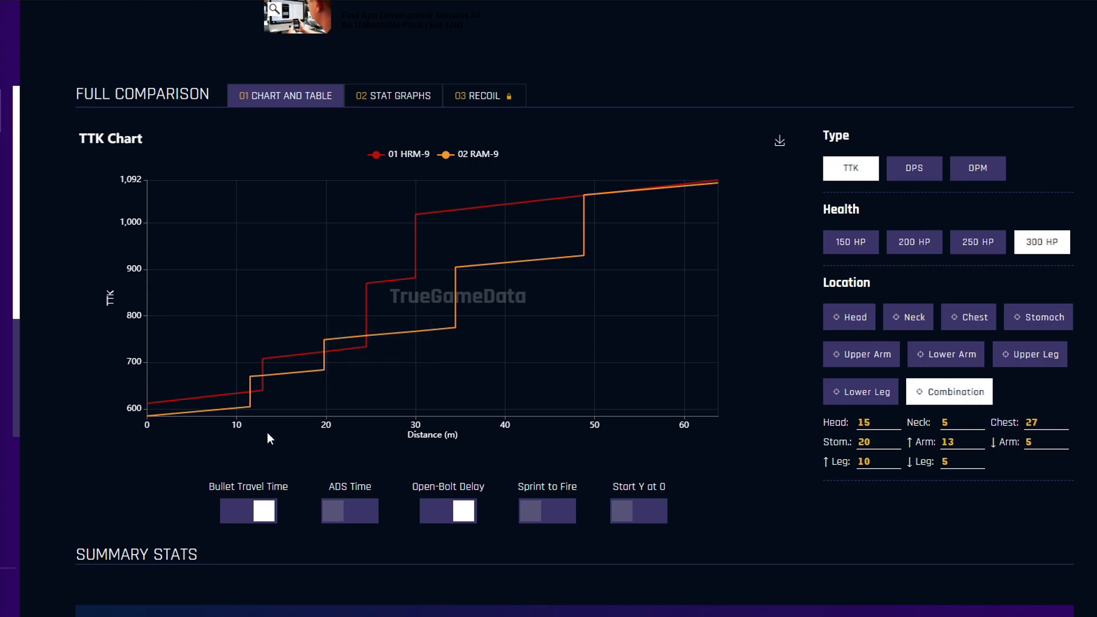
mouse_move(268, 402)
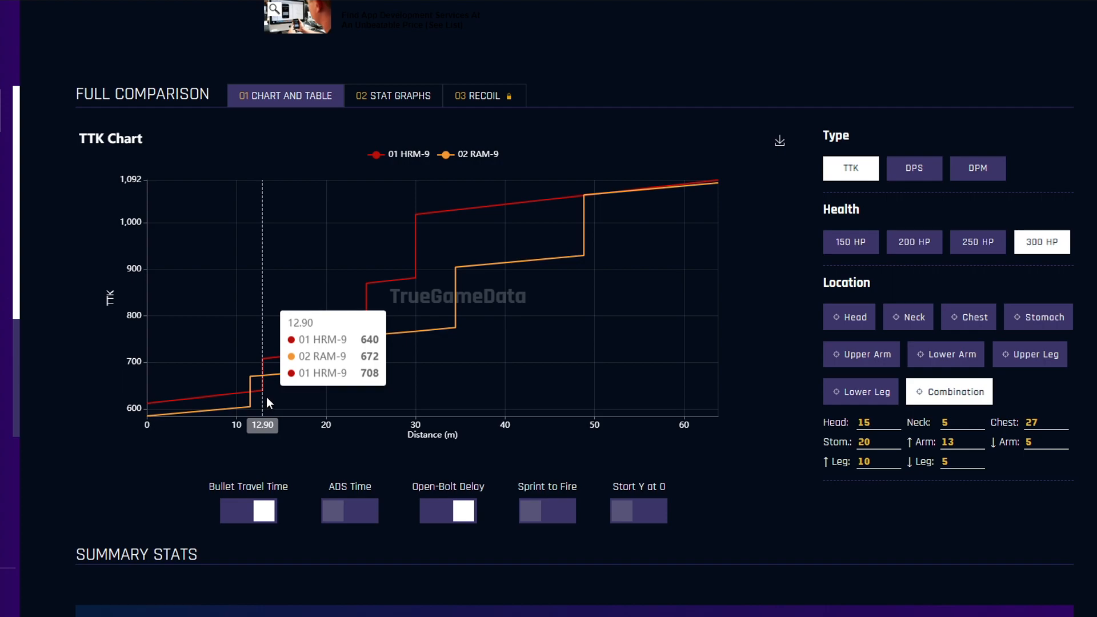
mouse_move(324, 380)
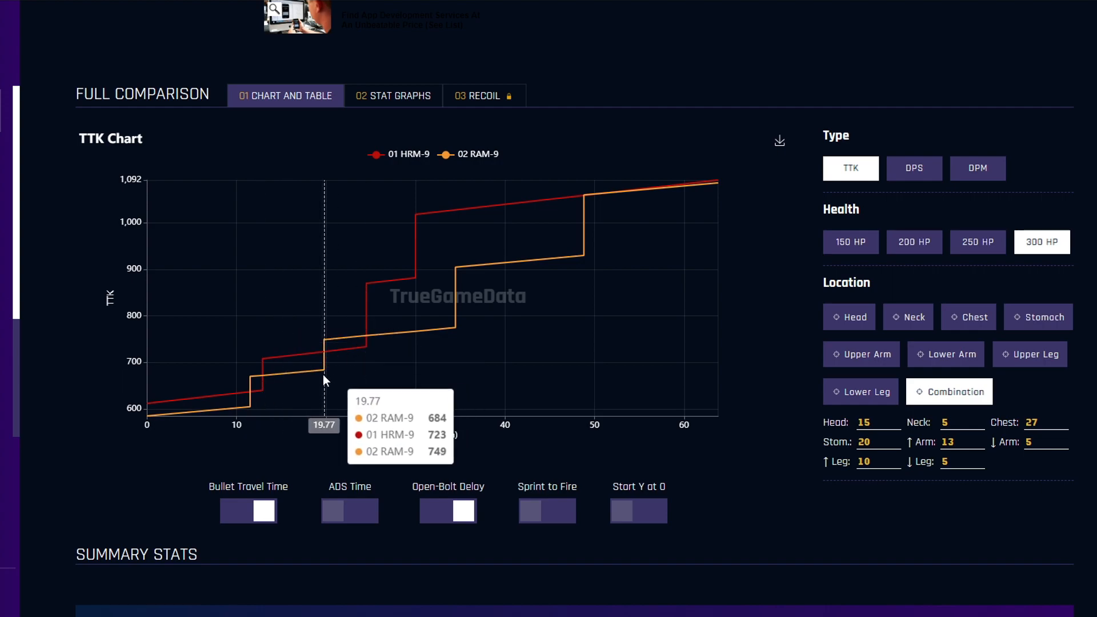
mouse_move(364, 355)
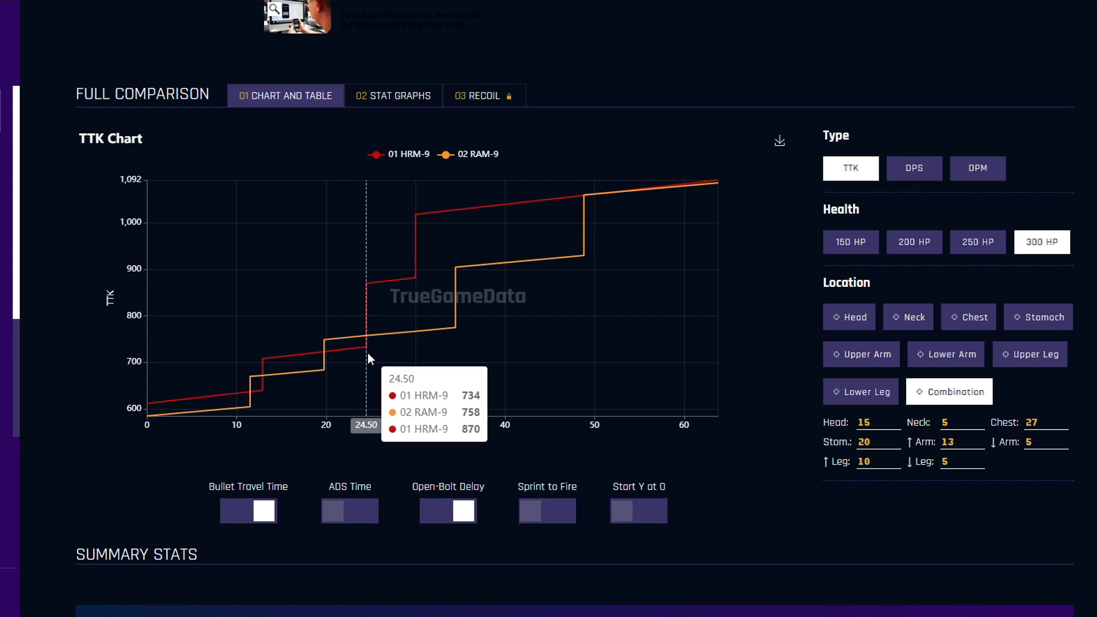
mouse_move(343, 466)
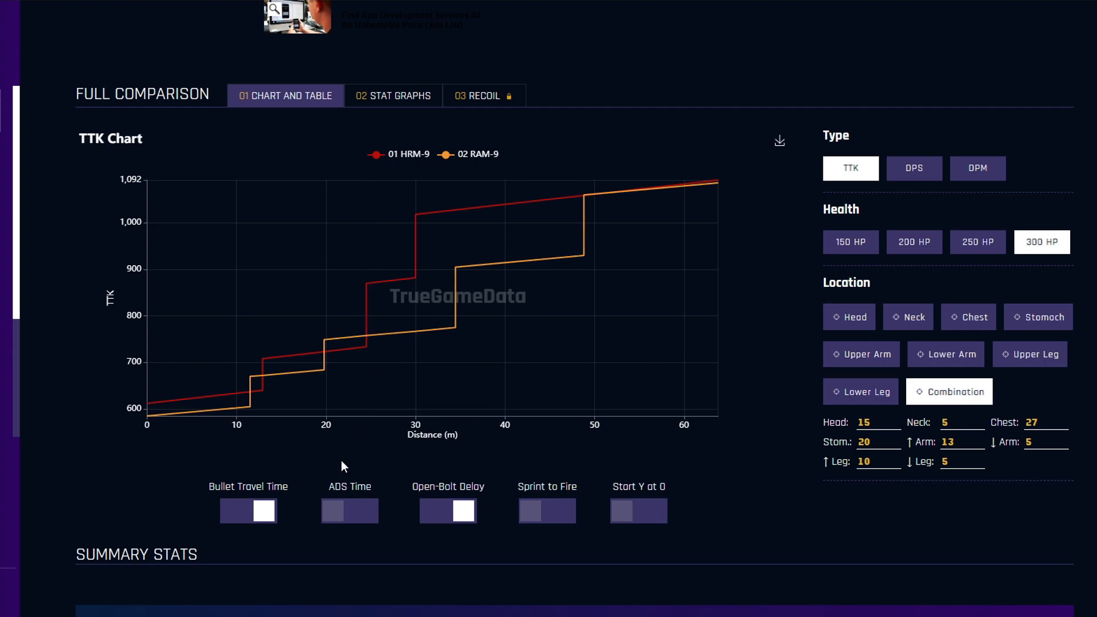
mouse_move(572, 456)
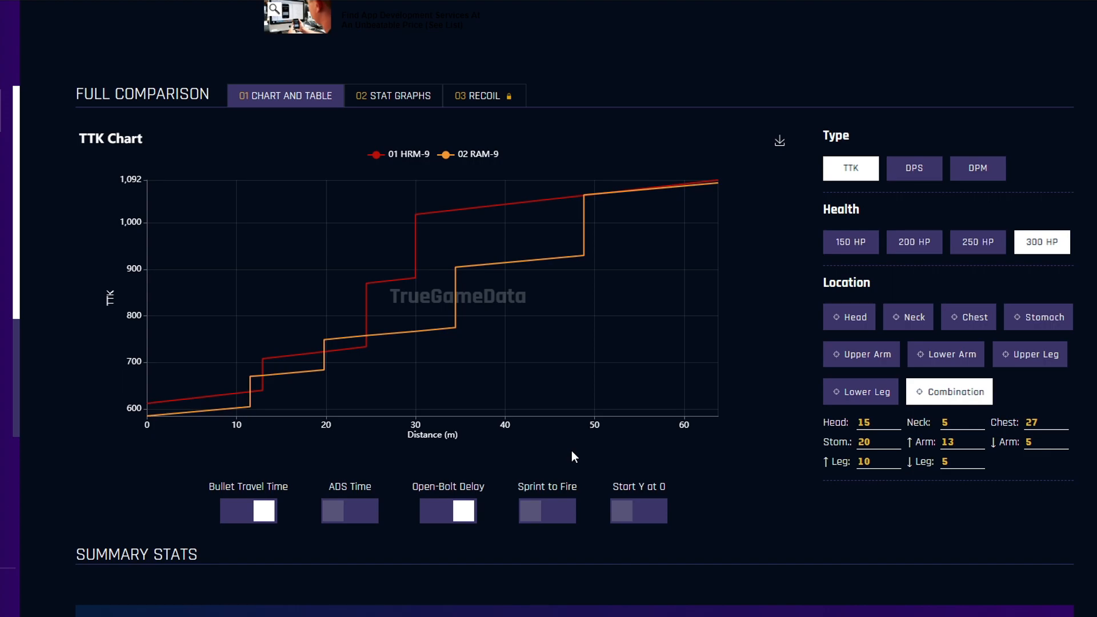
mouse_move(587, 438)
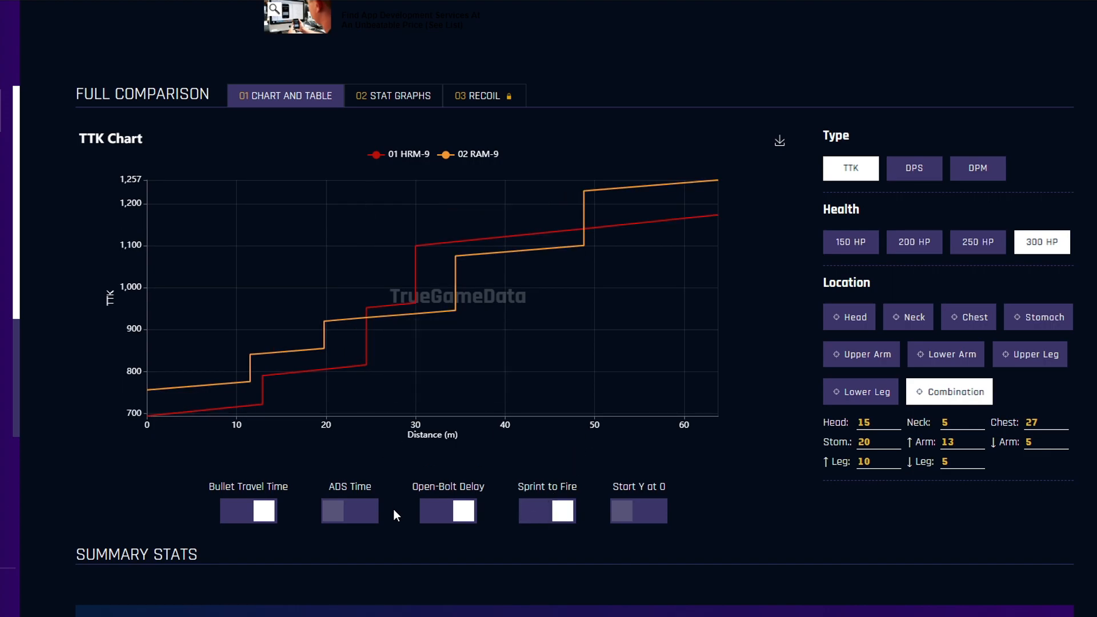
mouse_move(366, 369)
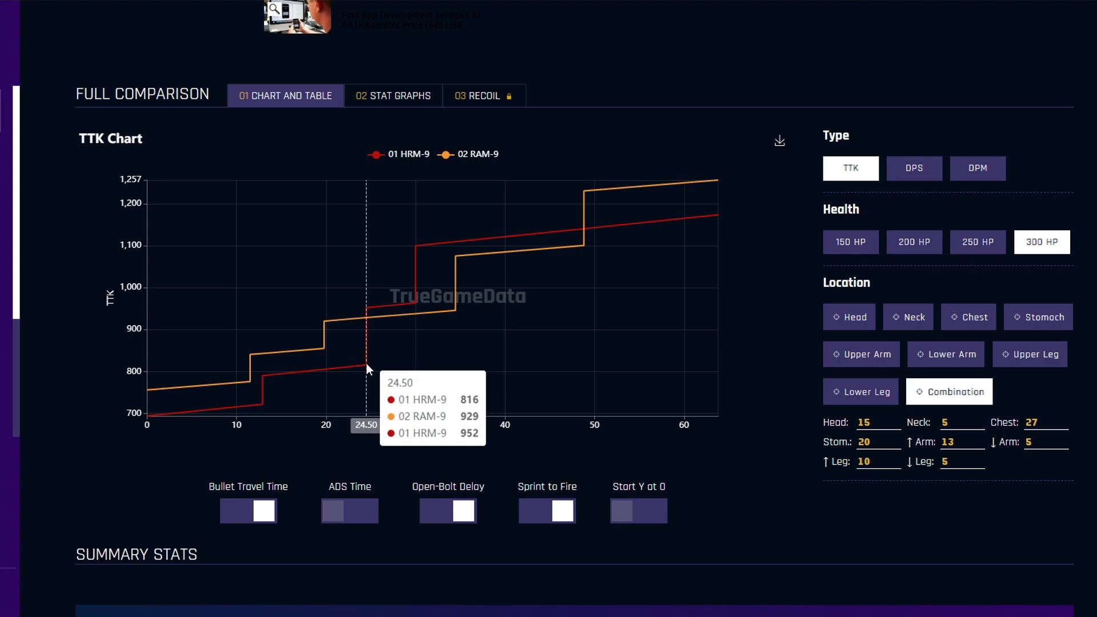
mouse_move(391, 468)
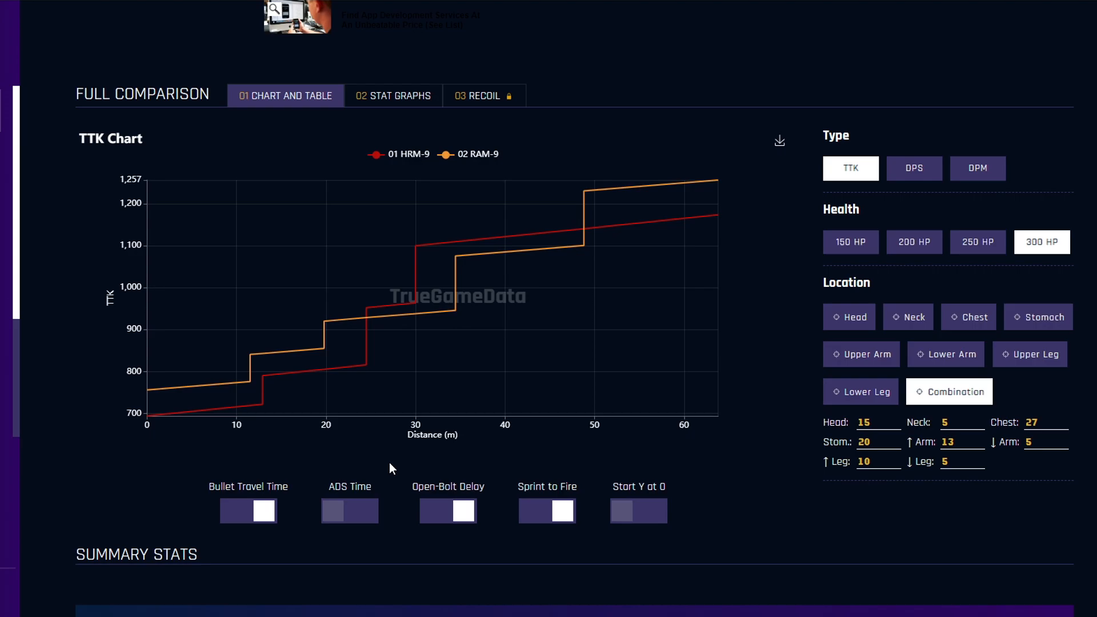
Scroll below the HRM-9 versus RAM-9 TTK chart toward the sprint-to-fire controls.
scroll("down", 3)
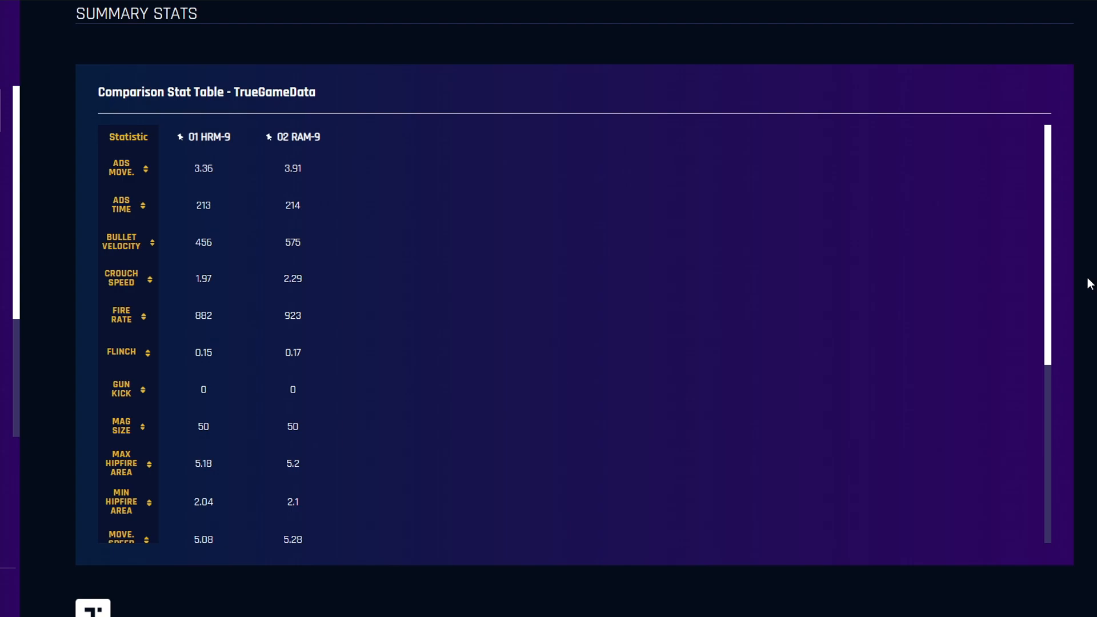
Scroll the Summary Stats comparison table to the Sprint to Fire and target flinch rows.
scroll("up", 3)
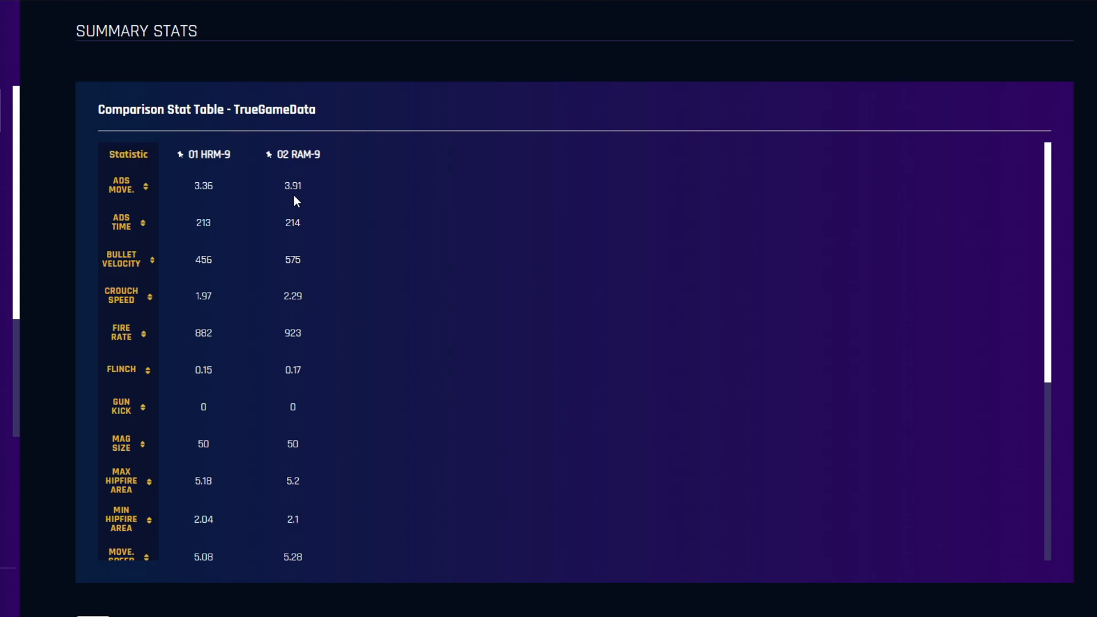
mouse_move(235, 228)
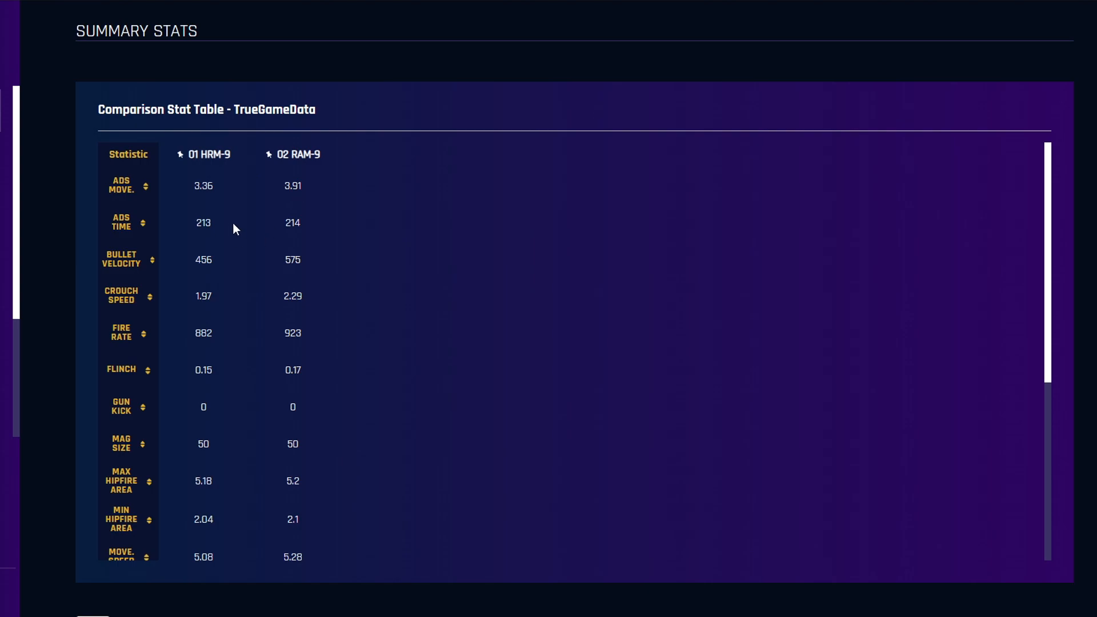
mouse_move(252, 238)
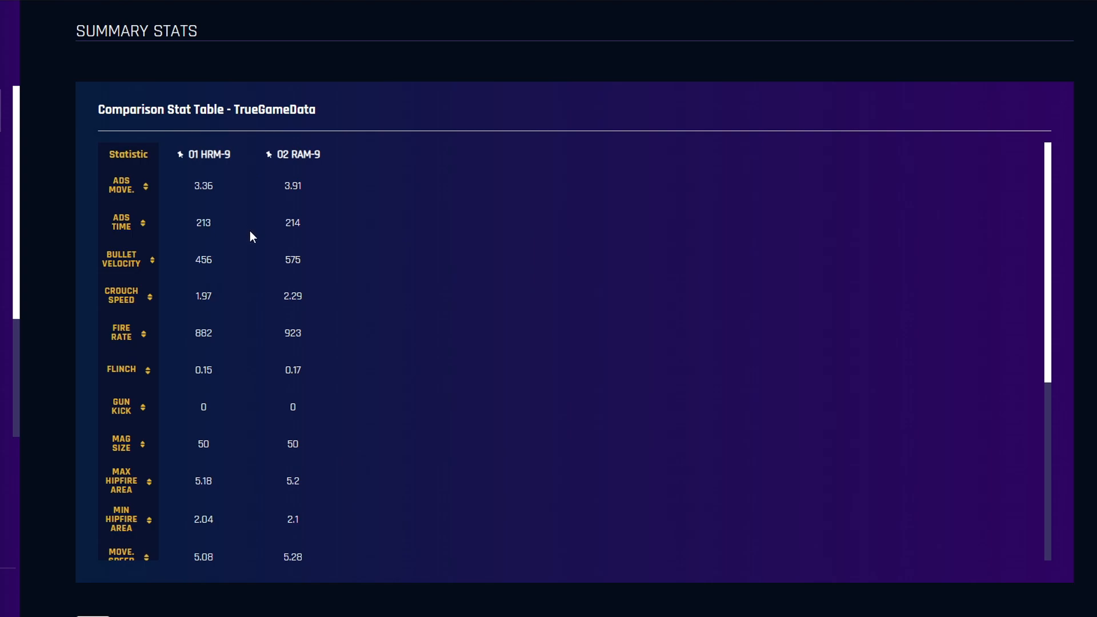
scroll("down", 3)
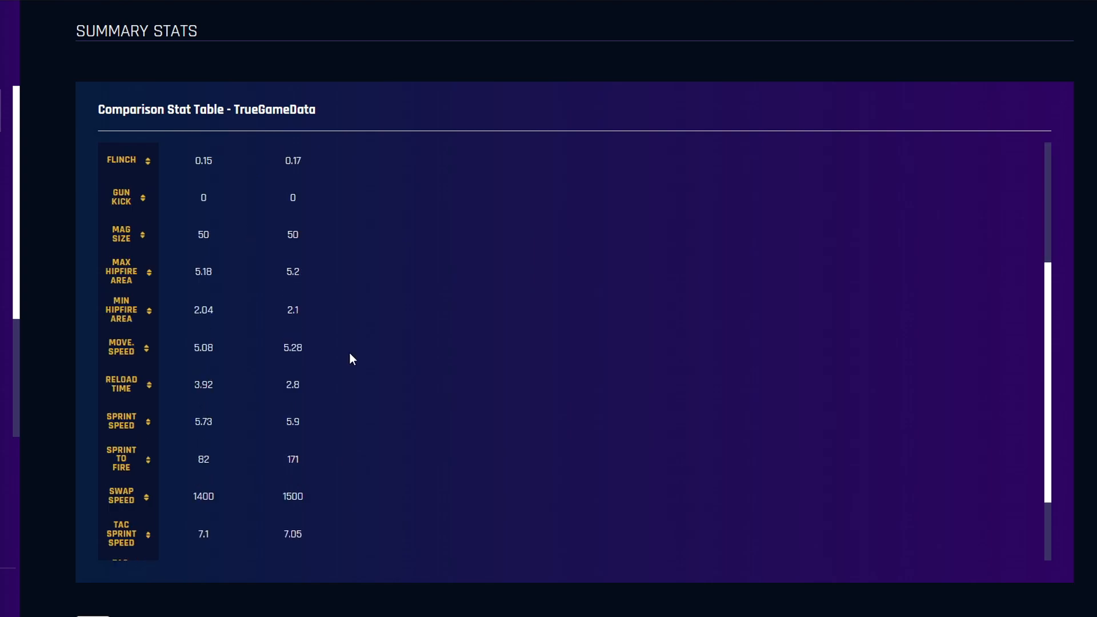
scroll("down", 3)
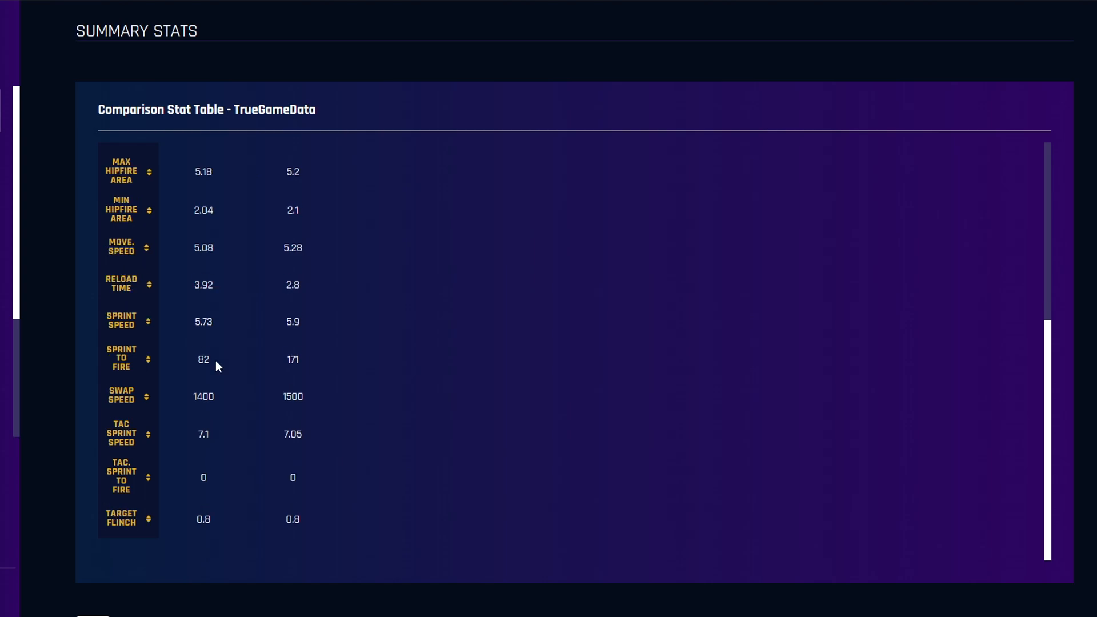
mouse_move(217, 357)
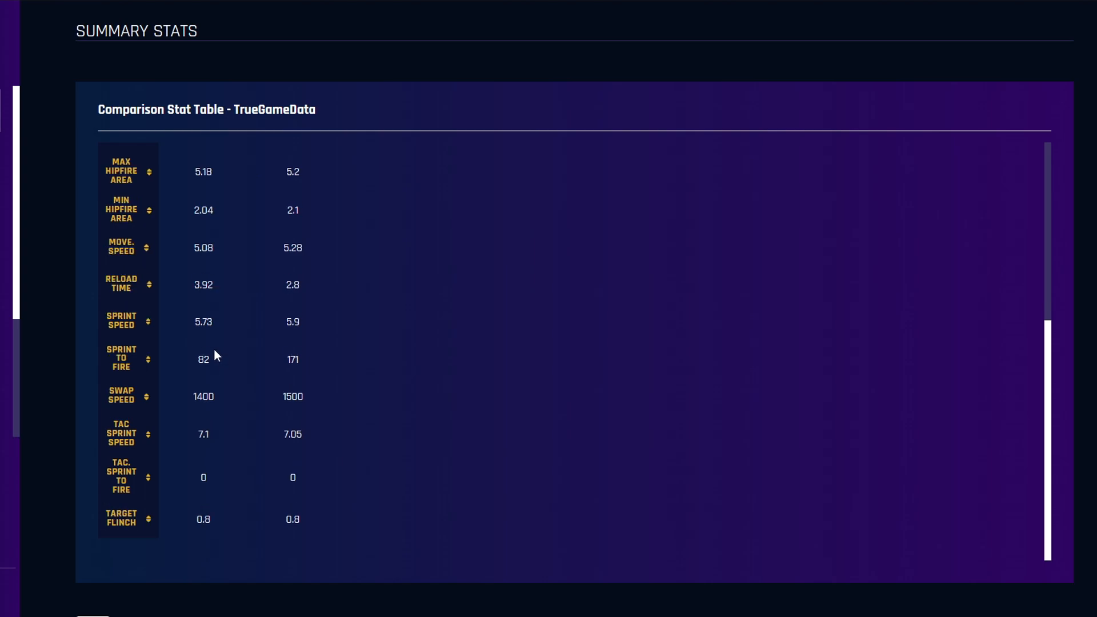
mouse_move(186, 370)
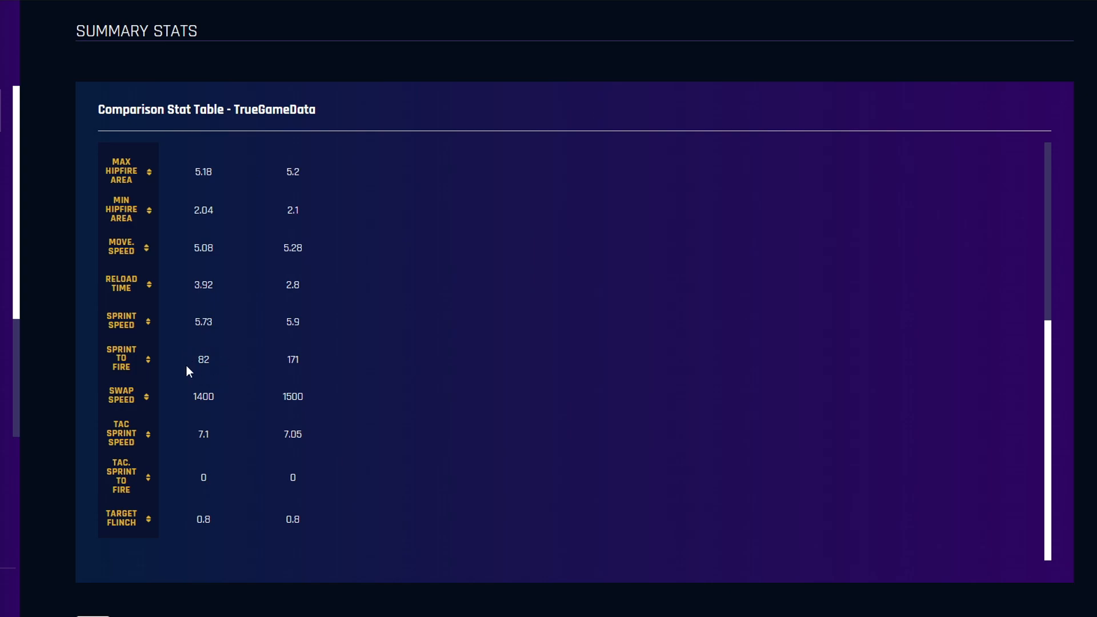
scroll("up", 3)
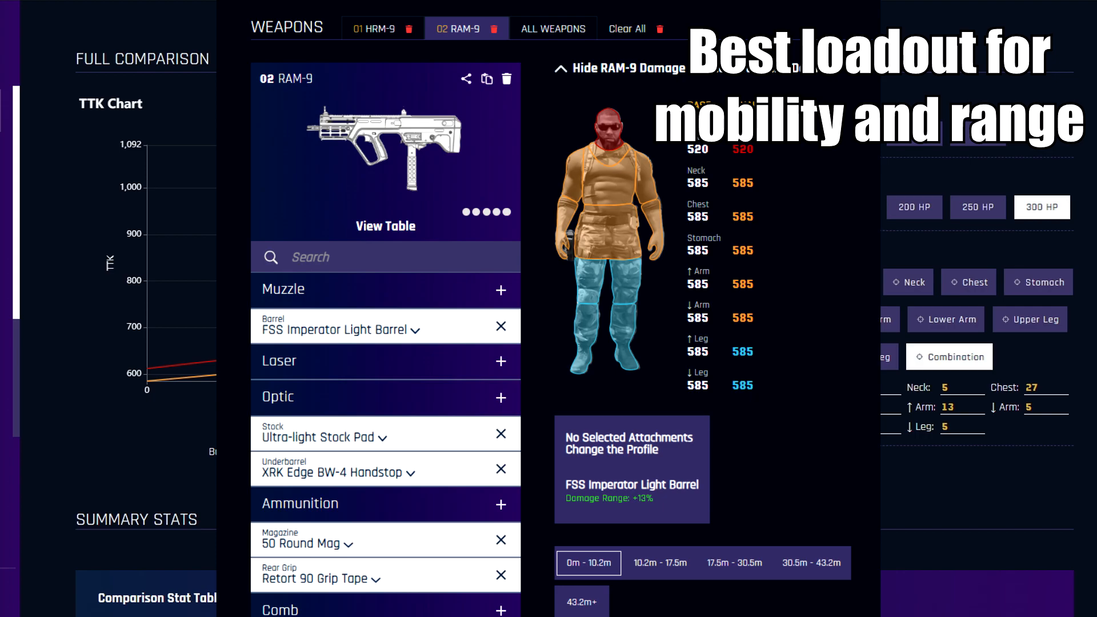
Switch from the RAM-9 loadout to the 01 HRM-9 build with its attachments.
left_click(384, 29)
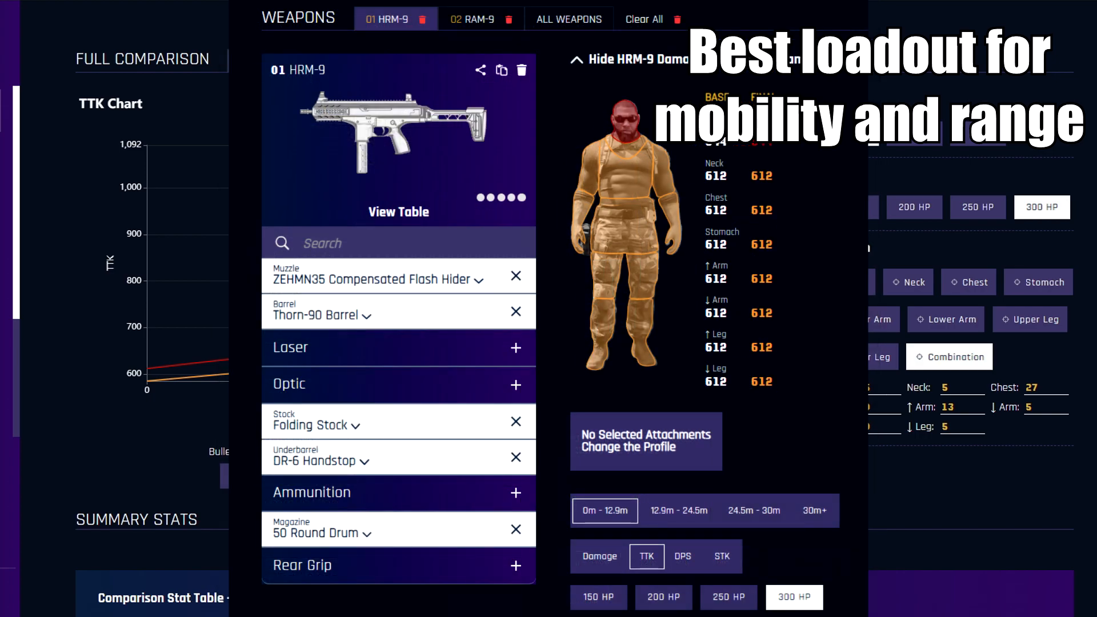